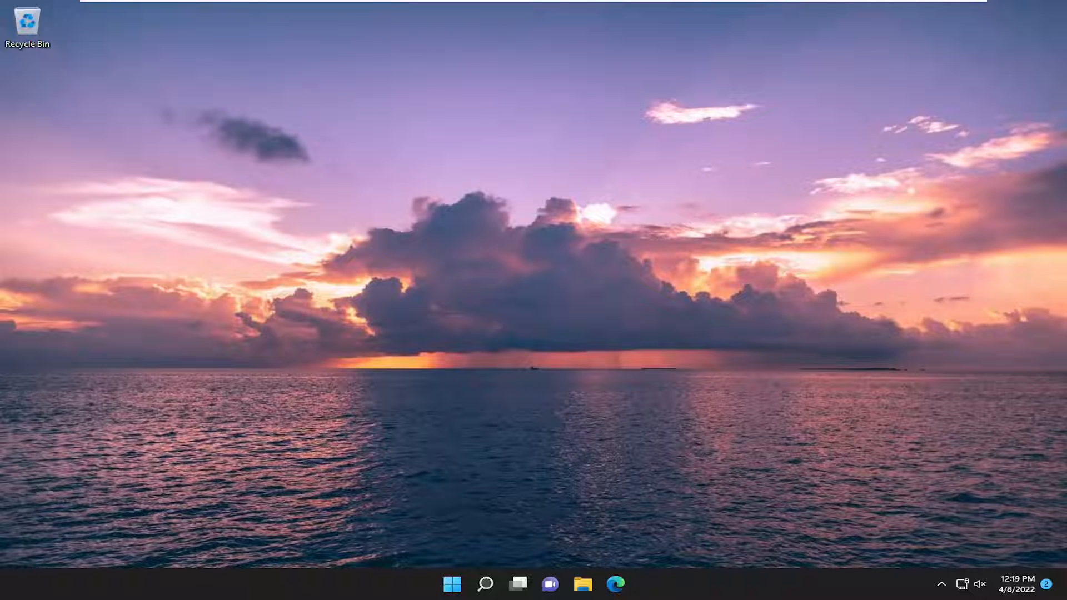
# - Launch an elevated Command Prompt by searching for cmd and approving the UAC prompt
pyautogui.click(484, 584)
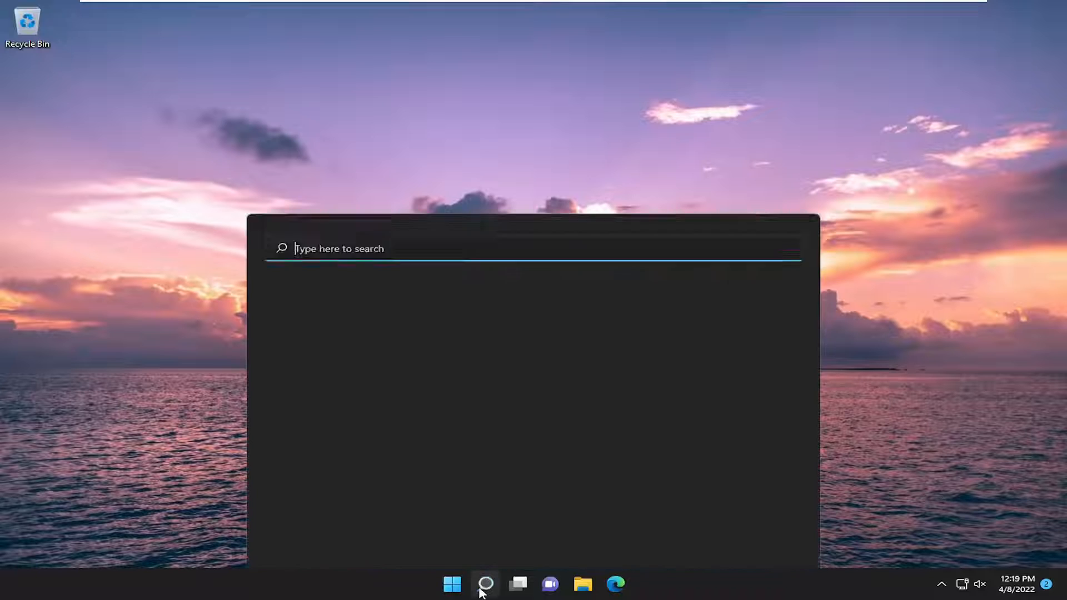
pyautogui.write('cmd')
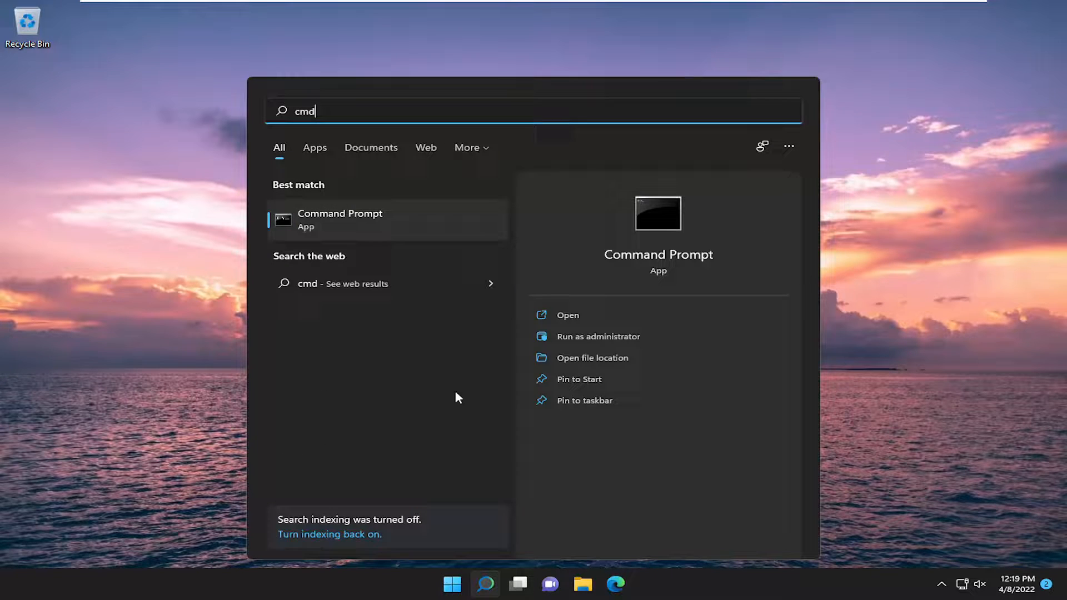
pyautogui.moveTo(374, 230)
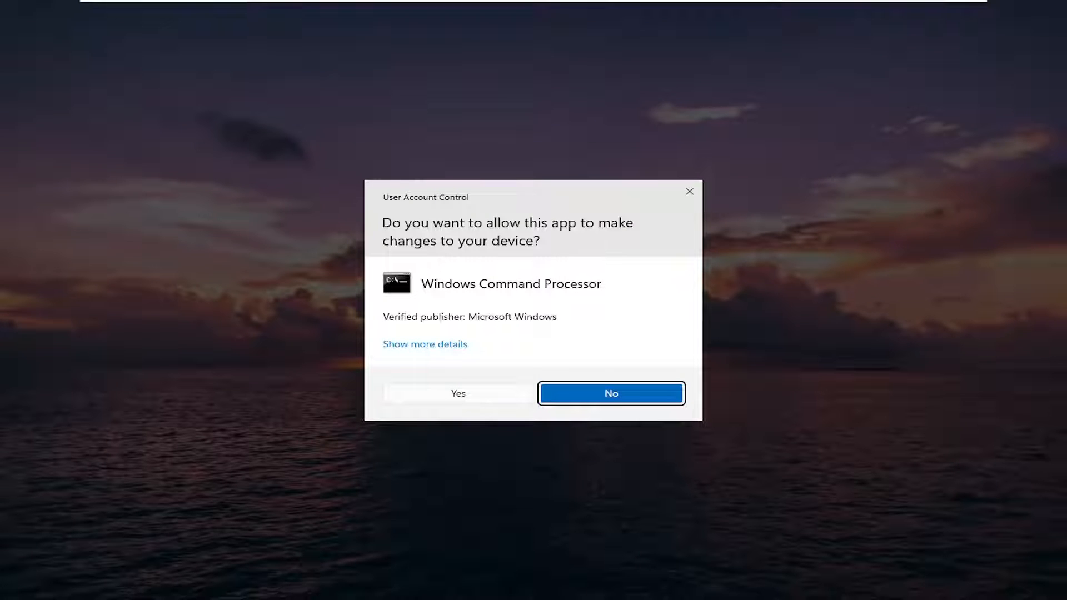
pyautogui.click(458, 393)
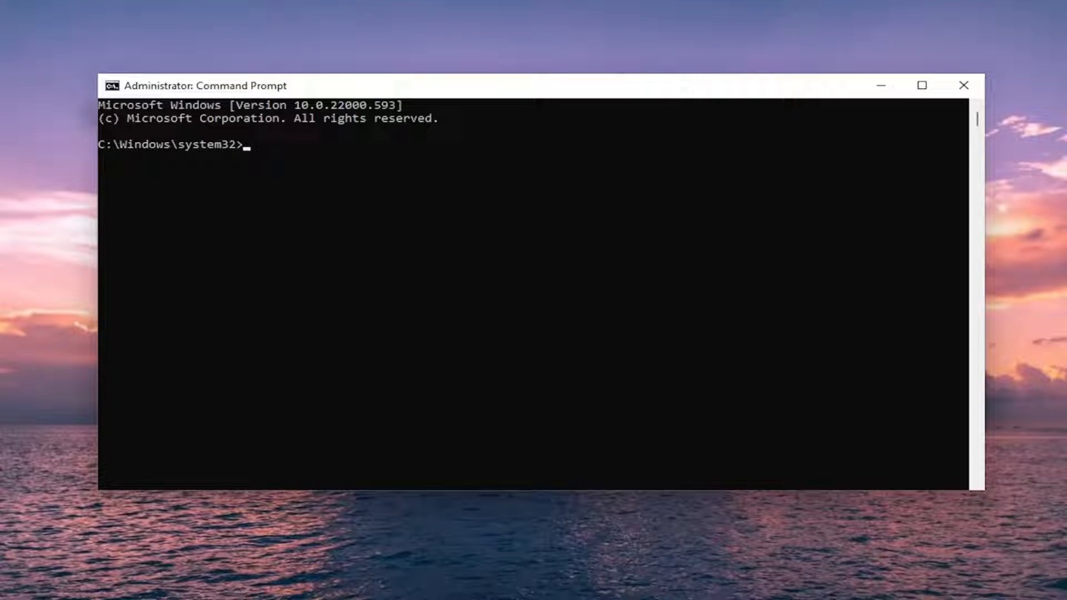
pyautogui.moveTo(627, 80)
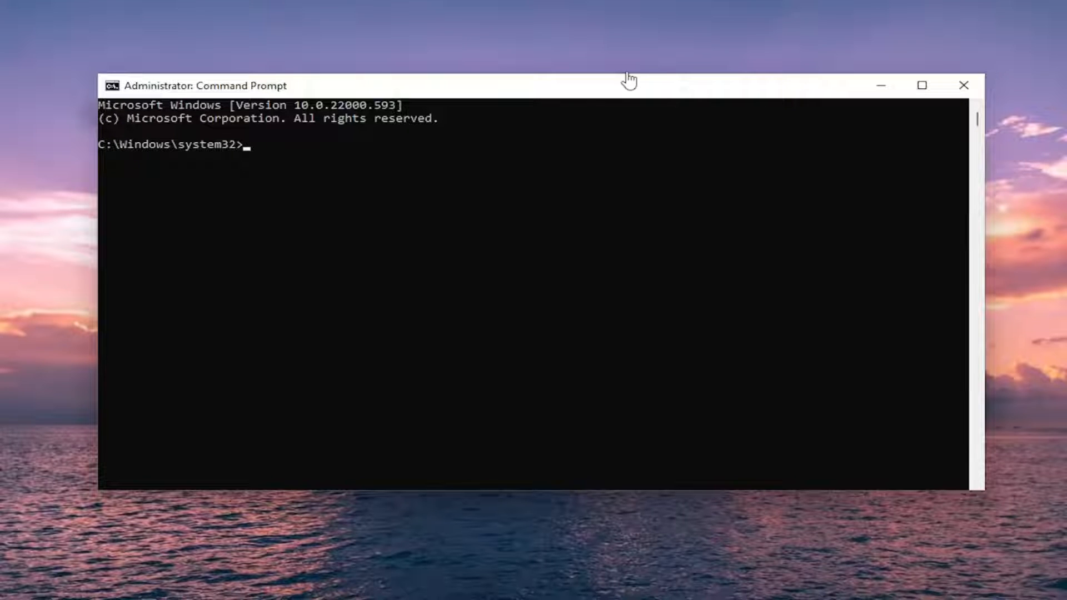
# - Change the working directory to %windir%\system32\config
pyautogui.rightClick(625, 85)
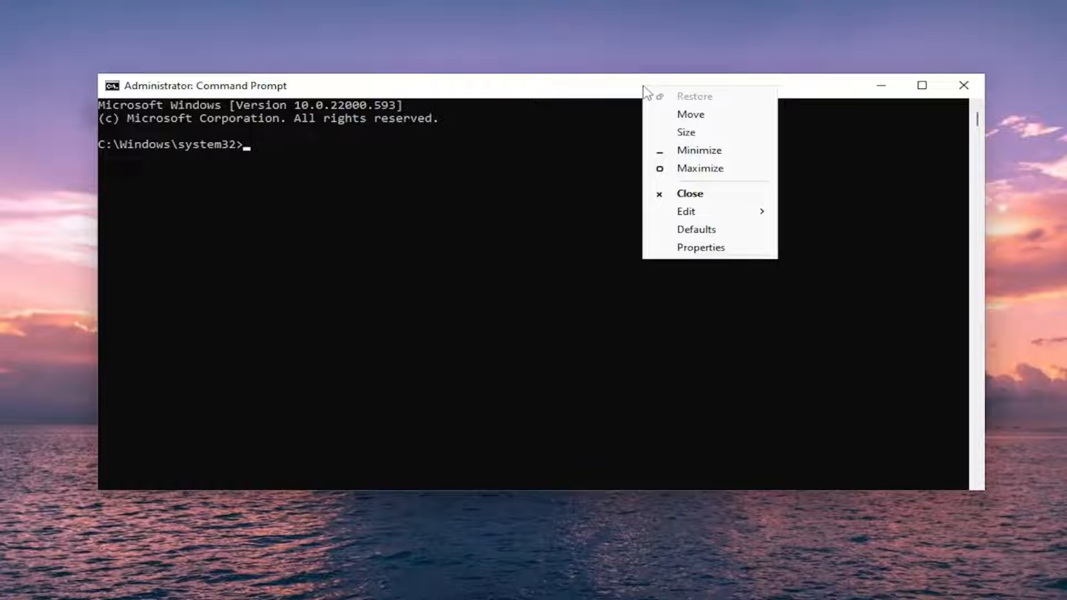
pyautogui.write('cd %windir%\\system32\\config')
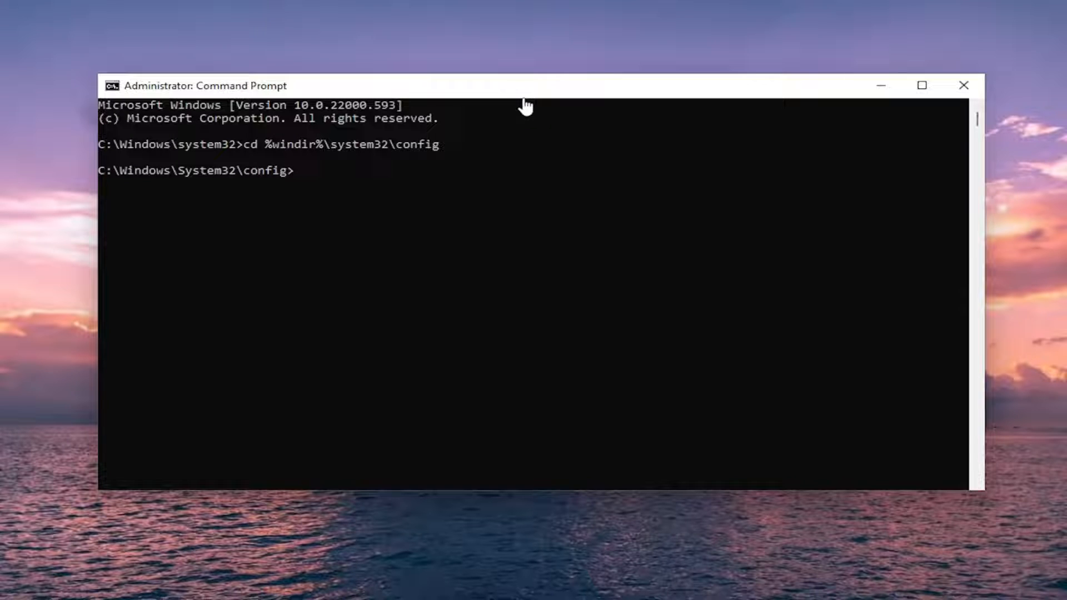
pyautogui.moveTo(538, 92)
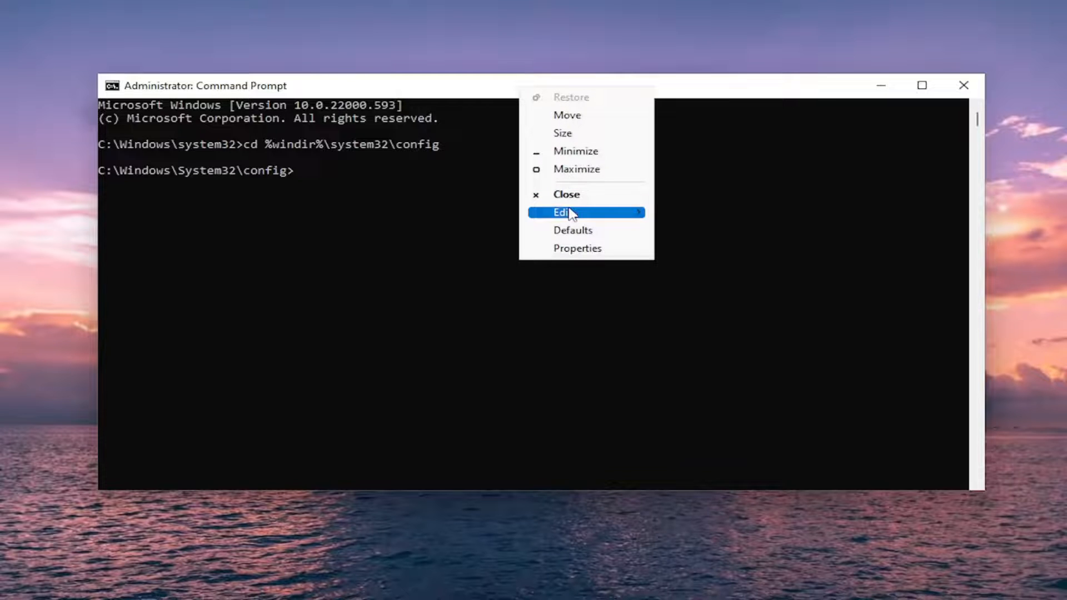
# - Attempt to rename the system and software hives to system.001 and software.001
pyautogui.write('ren system system.001')
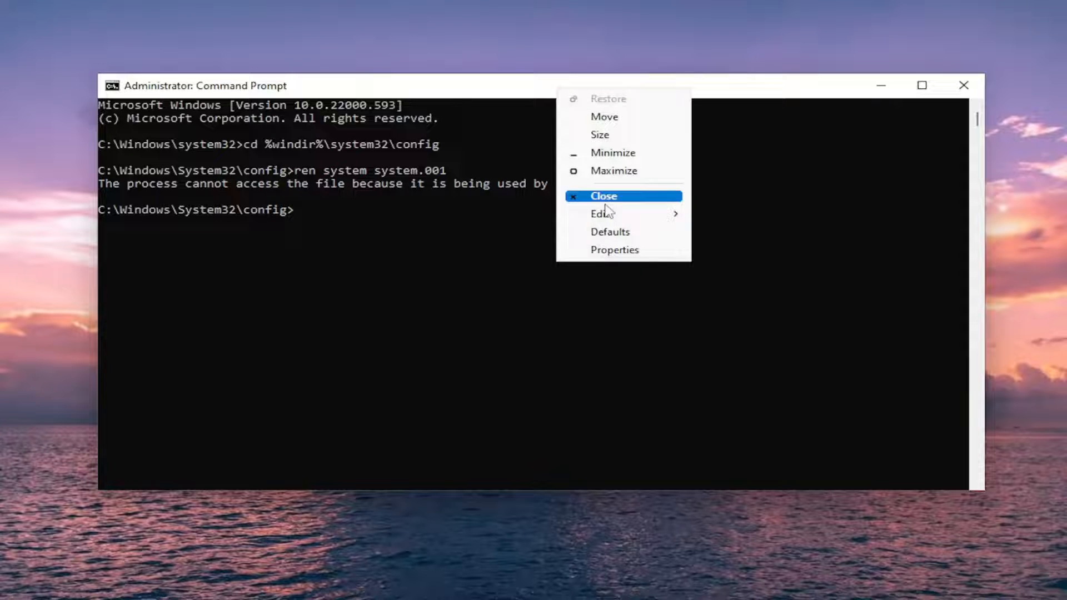
pyautogui.write('ren software software.001')
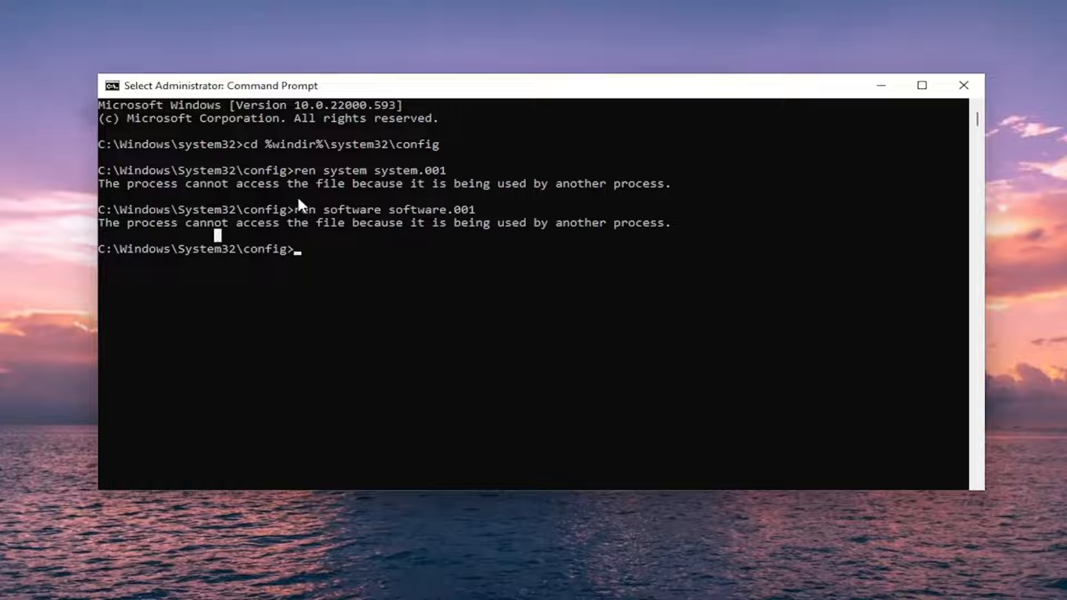
pyautogui.moveTo(364, 231)
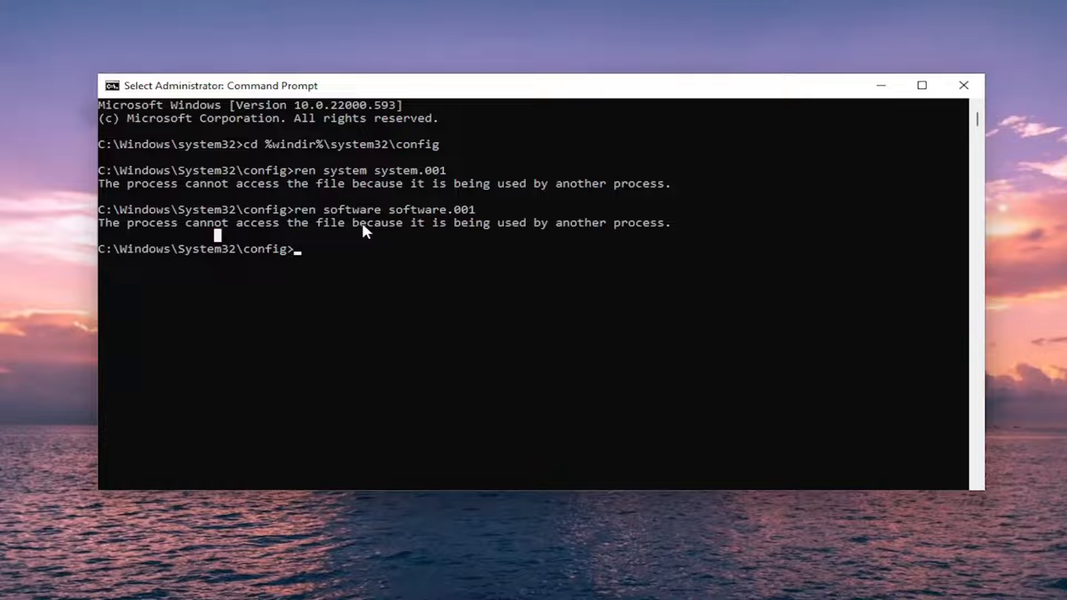
pyautogui.moveTo(320, 140)
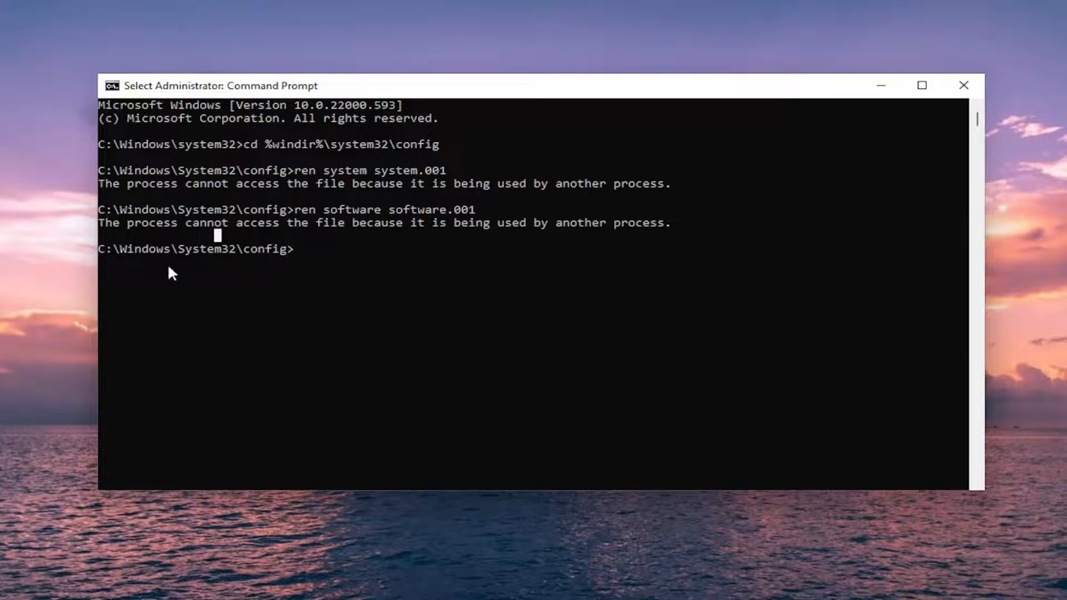
pyautogui.moveTo(380, 186)
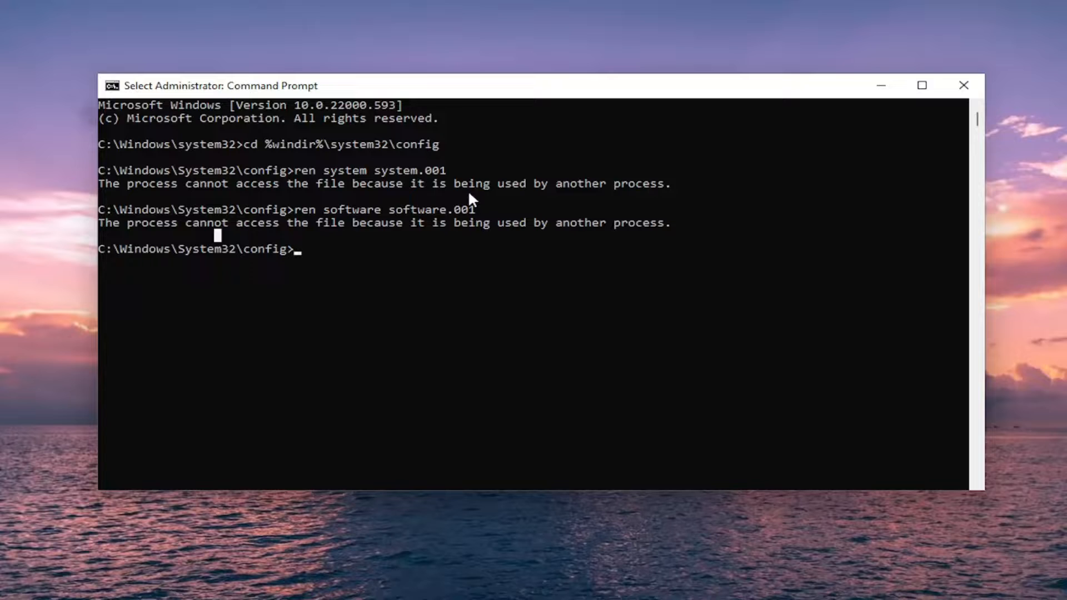
pyautogui.moveTo(365, 208)
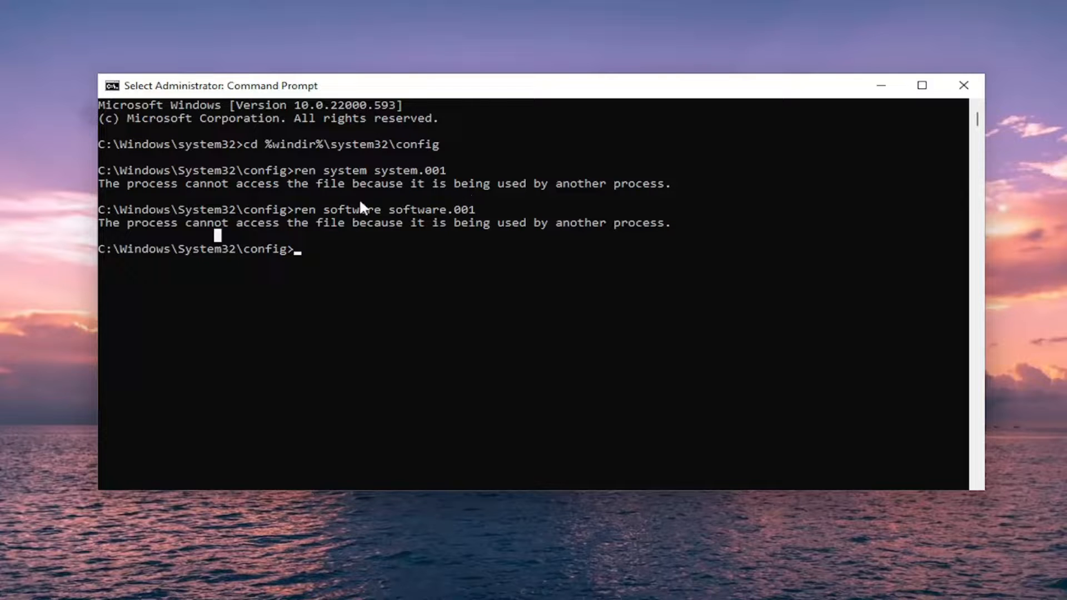
pyautogui.moveTo(341, 443)
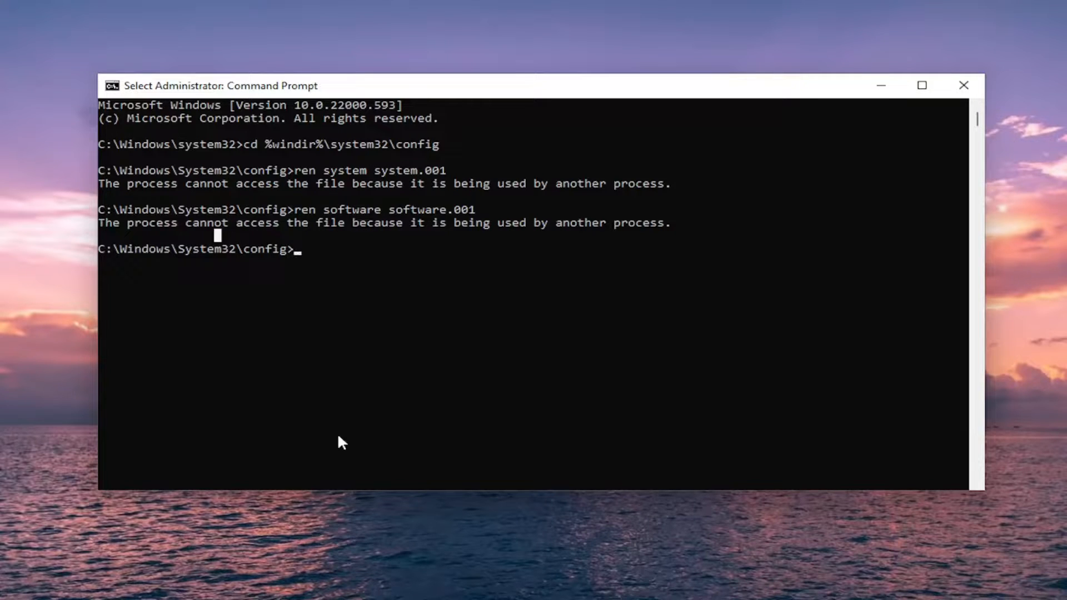